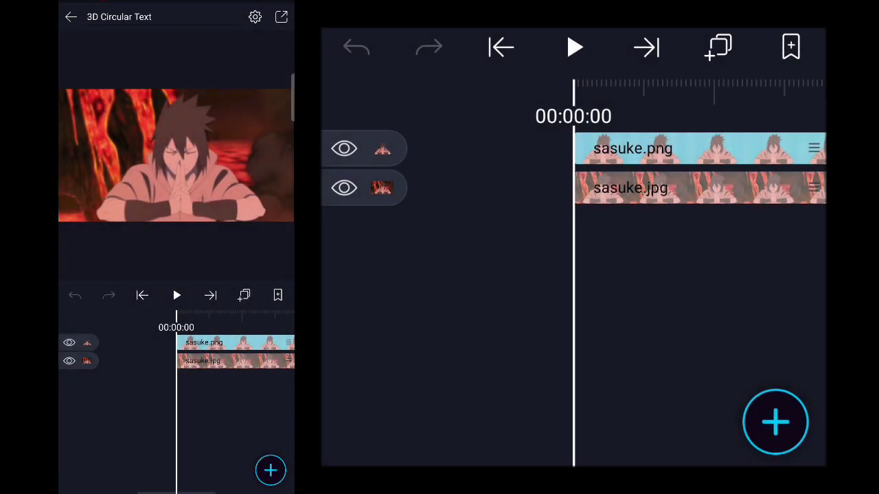
# Step: Set the repeated TUTOR text in Integral CF Demibold at about 32 pt, keeping the background visible
pyautogui.click(343, 189)
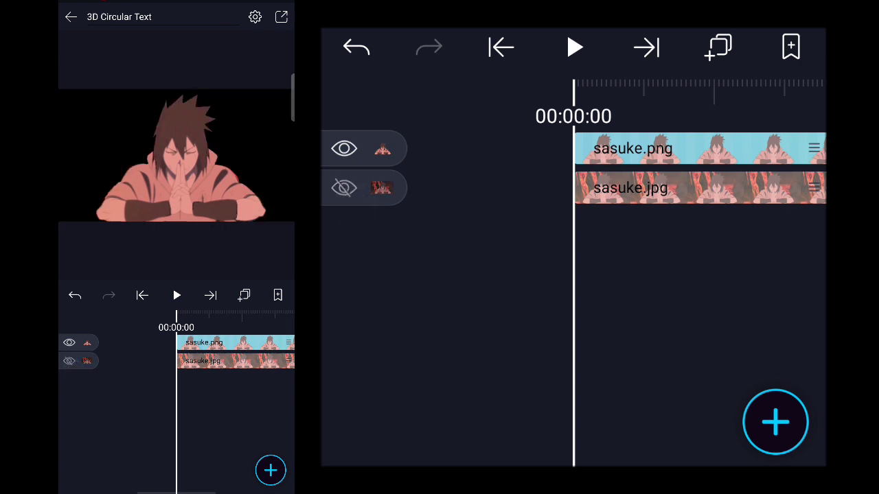
pyautogui.click(343, 187)
pyautogui.write('TUTOR')
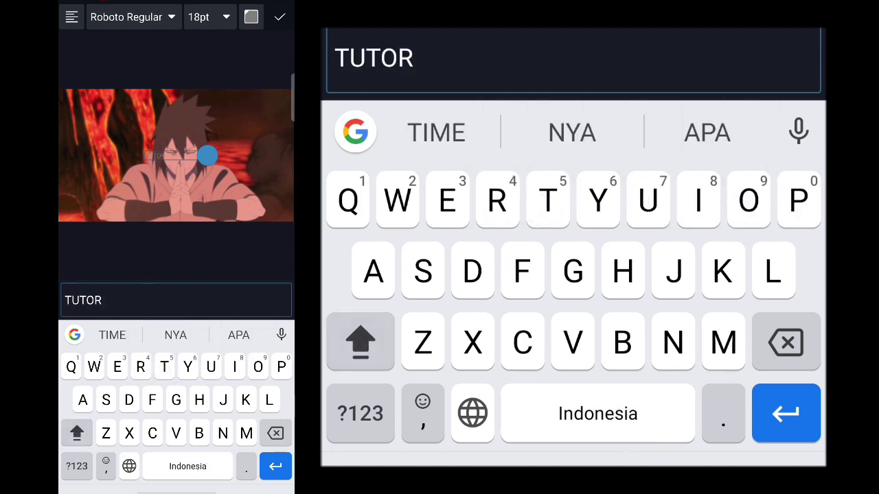
pyautogui.click(571, 132)
pyautogui.write(' TUTOR TUTOR TUTOR ')
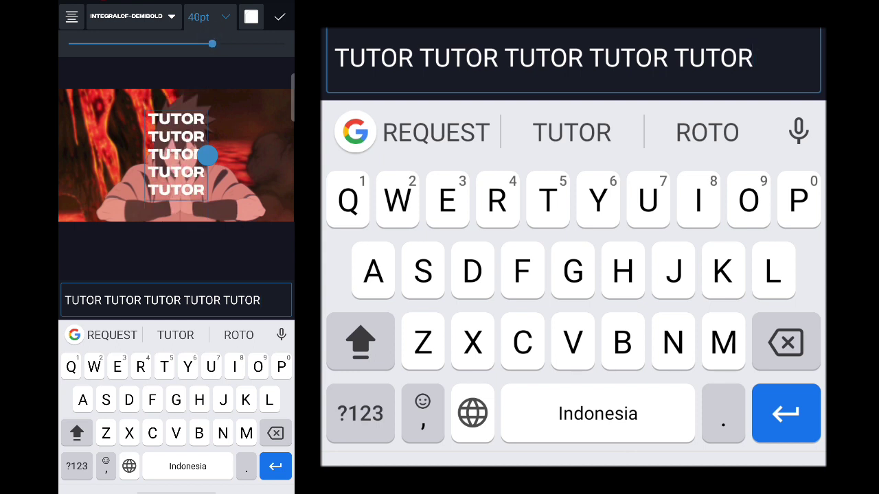
pyautogui.moveTo(211, 42); pyautogui.dragTo(198, 52)
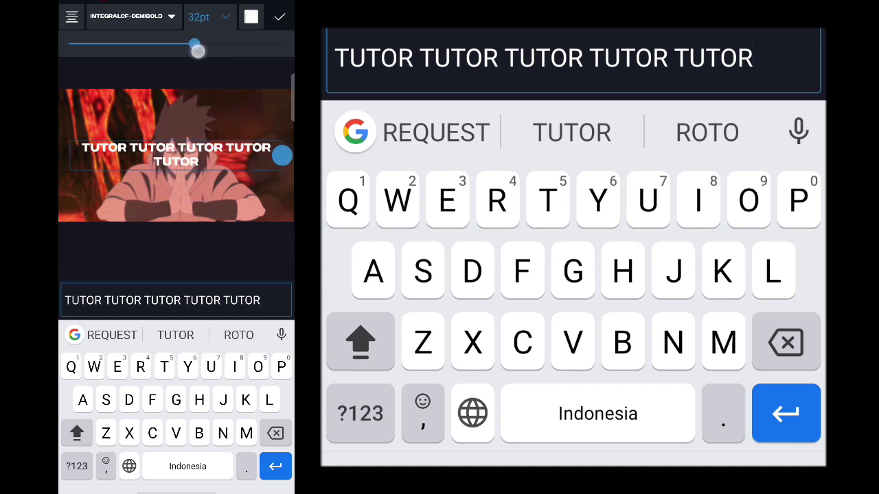
pyautogui.moveTo(199, 50); pyautogui.dragTo(181, 43)
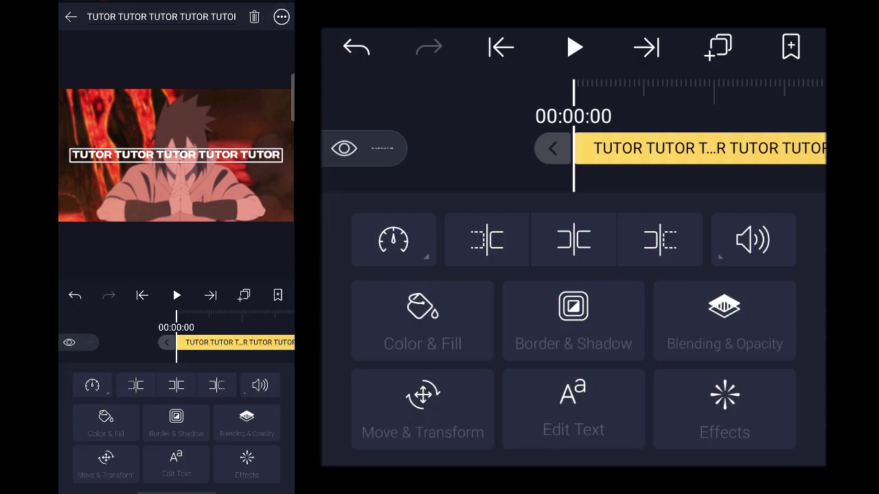
# Step: Scale the TUTOR text line up to about 1934 px wide so it spans the full frame
pyautogui.click(423, 410)
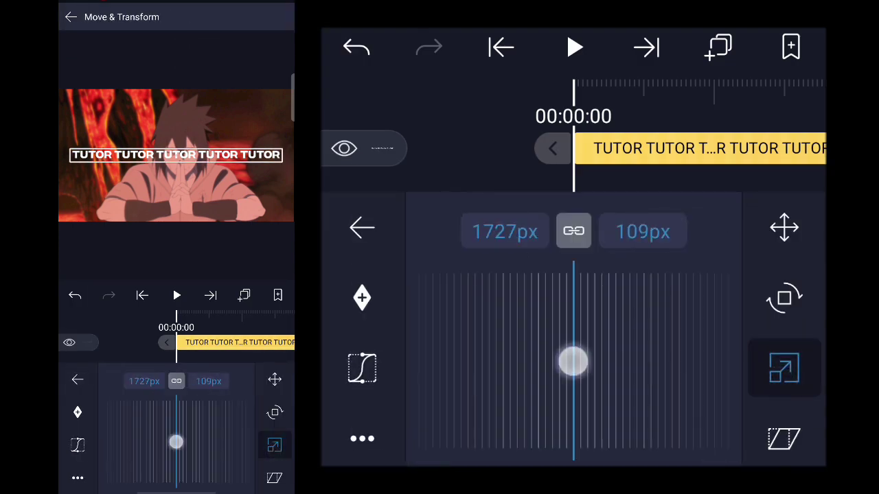
pyautogui.moveTo(574, 362); pyautogui.dragTo(456, 371)
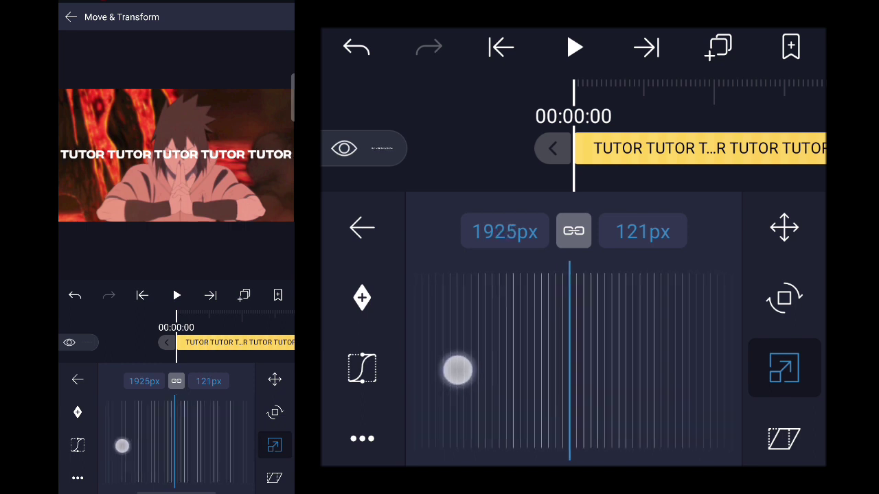
pyautogui.moveTo(456, 370); pyautogui.dragTo(485, 369)
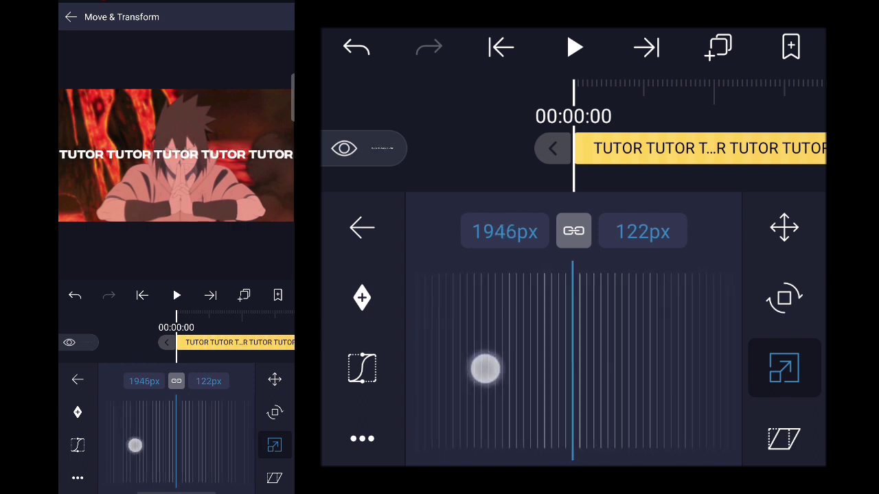
pyautogui.moveTo(483, 368); pyautogui.dragTo(590, 382)
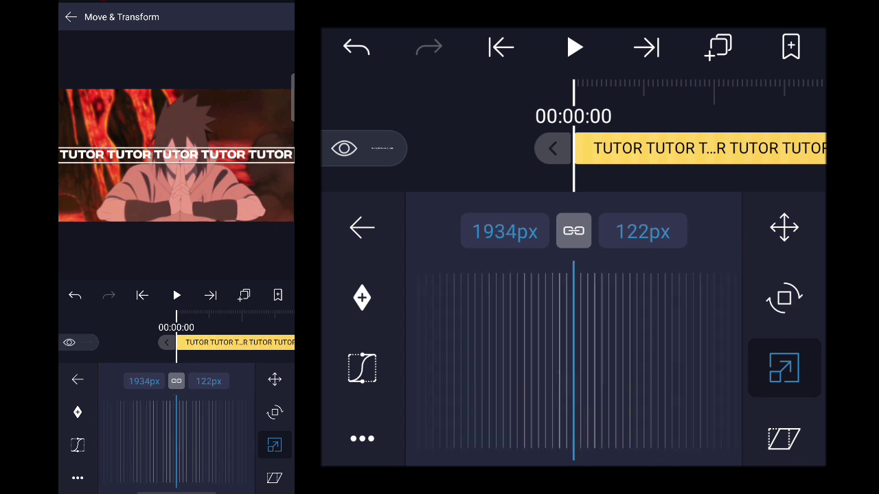
pyautogui.click(363, 228)
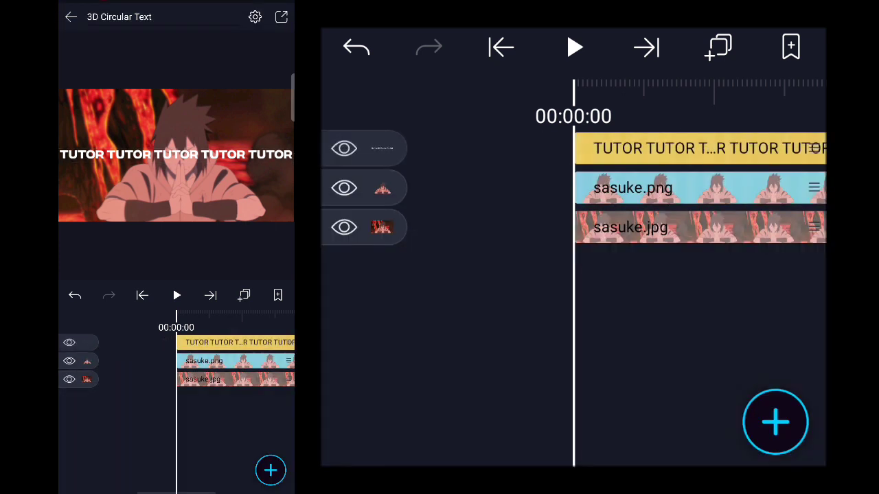
# Step: Group the text layer into Group and Mask 1 and go to its effects
pyautogui.click(774, 423)
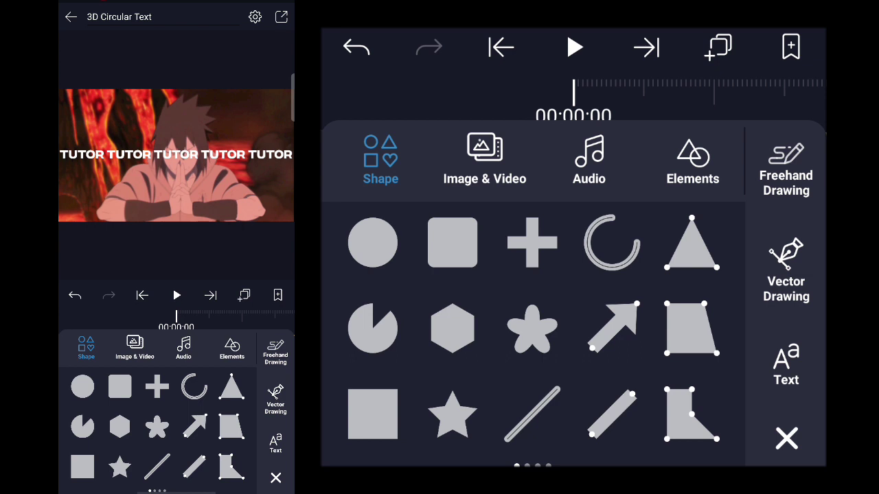
pyautogui.click(452, 242)
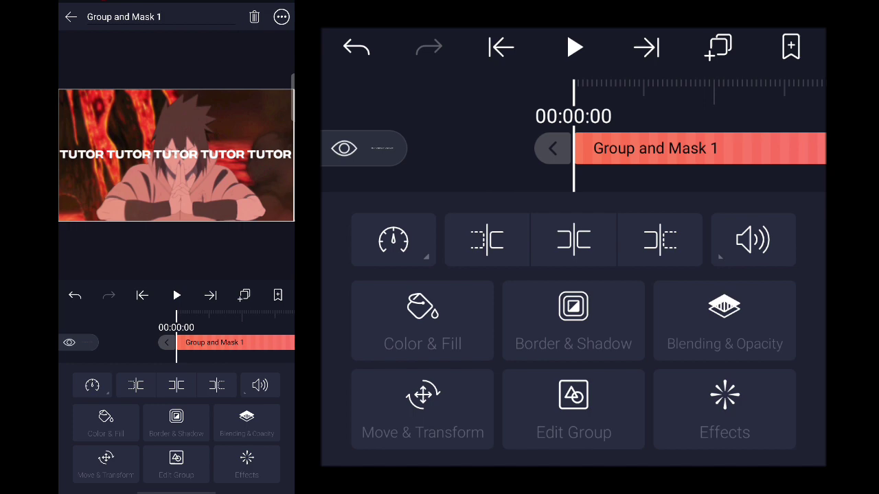
pyautogui.click(724, 409)
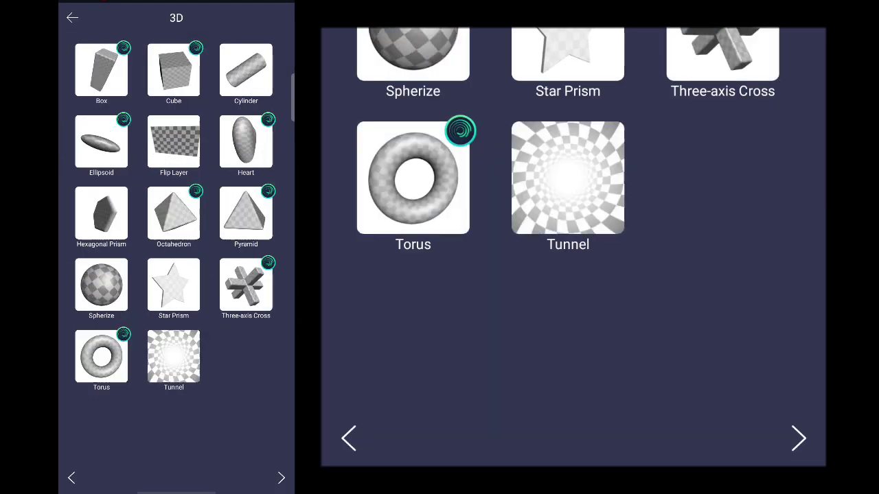
# Step: Apply a Cylinder 3D effect and keyframe its Y rotation to 40, spinning the text ring
pyautogui.click(244, 69)
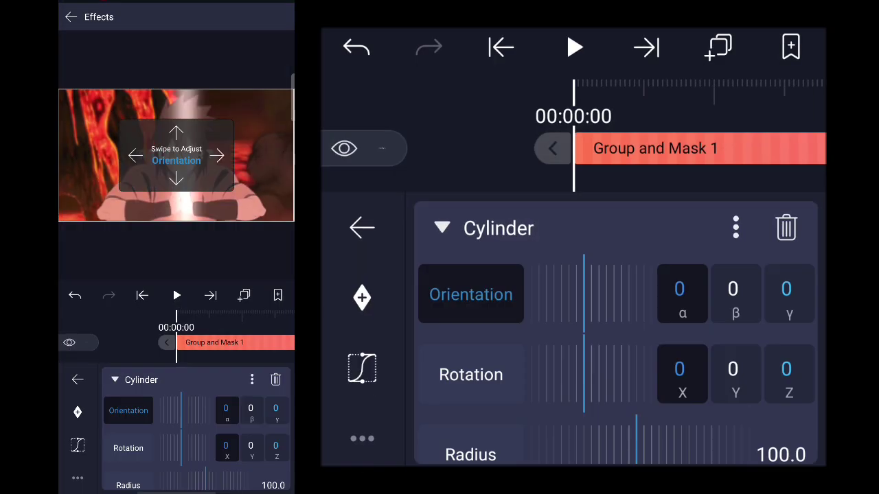
pyautogui.click(470, 373)
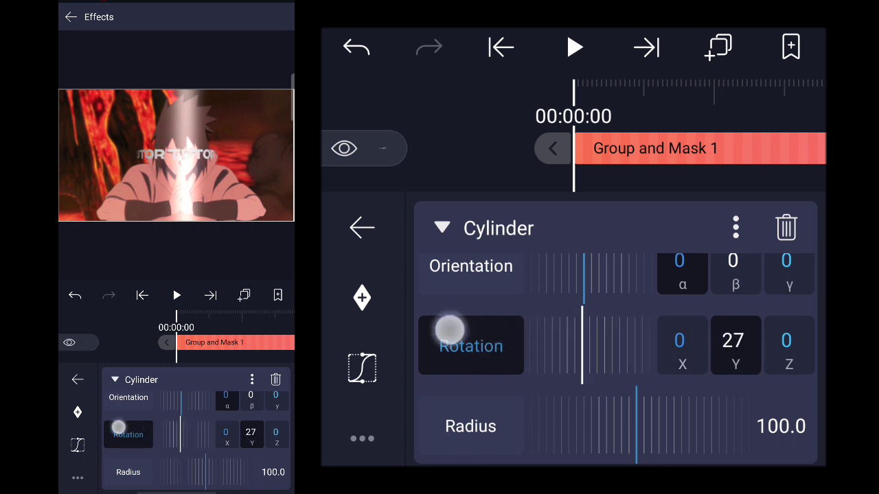
pyautogui.moveTo(450, 329); pyautogui.dragTo(519, 336)
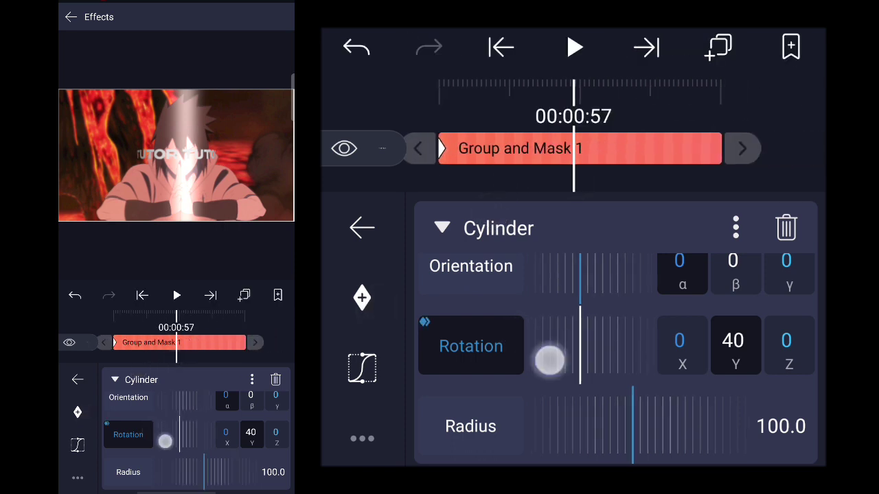
pyautogui.moveTo(550, 360); pyautogui.dragTo(618, 355)
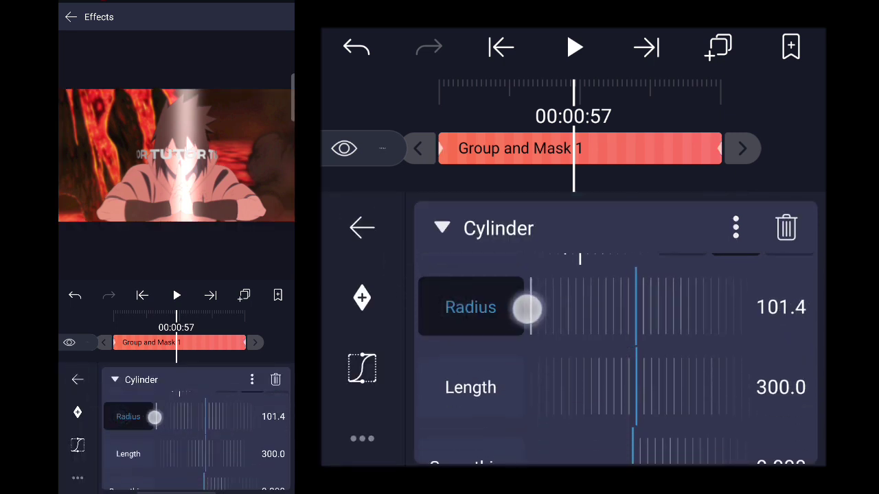
# Step: Adjust the Cylinder radius, set its length to about 330 and move its Y position from 55 to 0
pyautogui.moveTo(529, 307); pyautogui.dragTo(588, 308)
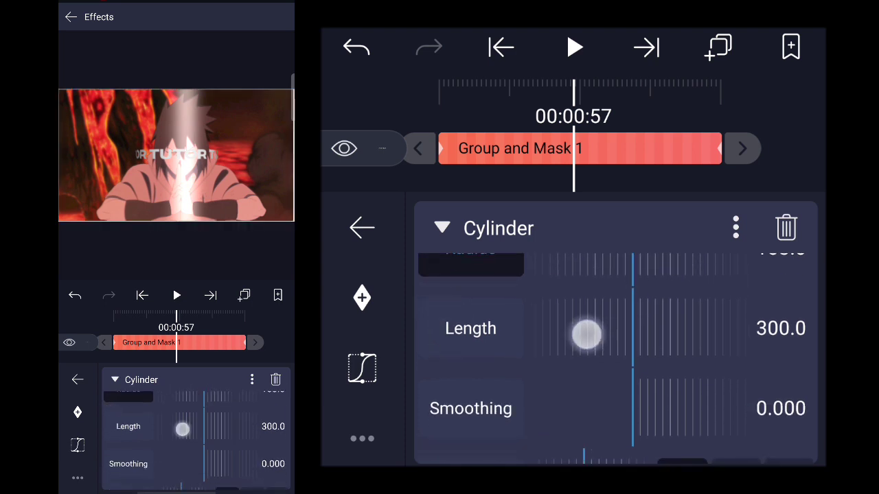
pyautogui.moveTo(588, 335); pyautogui.dragTo(634, 335)
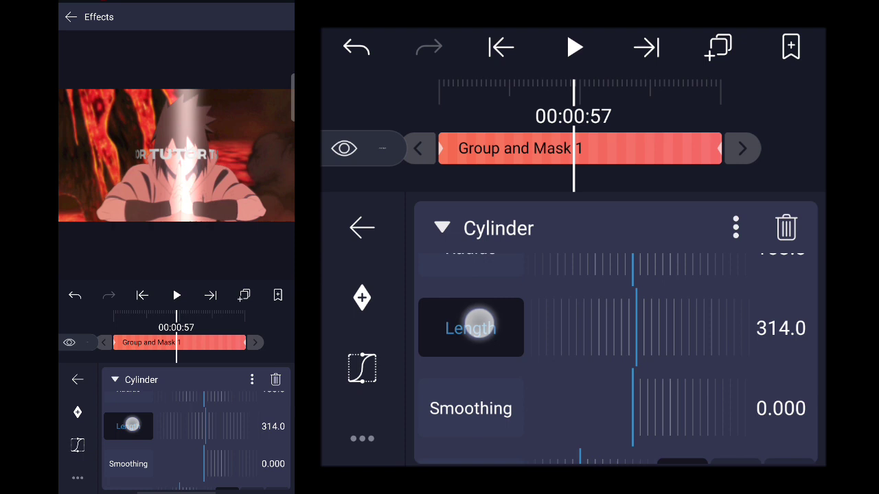
pyautogui.moveTo(470, 327); pyautogui.dragTo(589, 327)
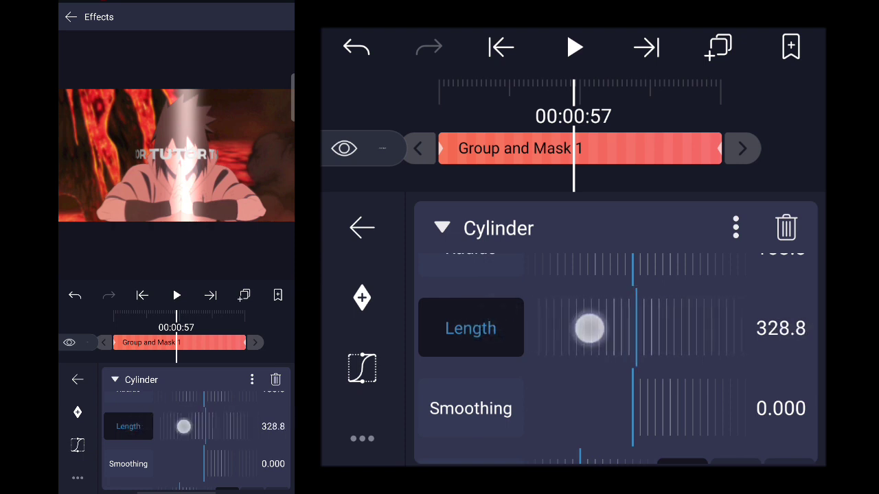
pyautogui.moveTo(589, 329); pyautogui.dragTo(639, 328)
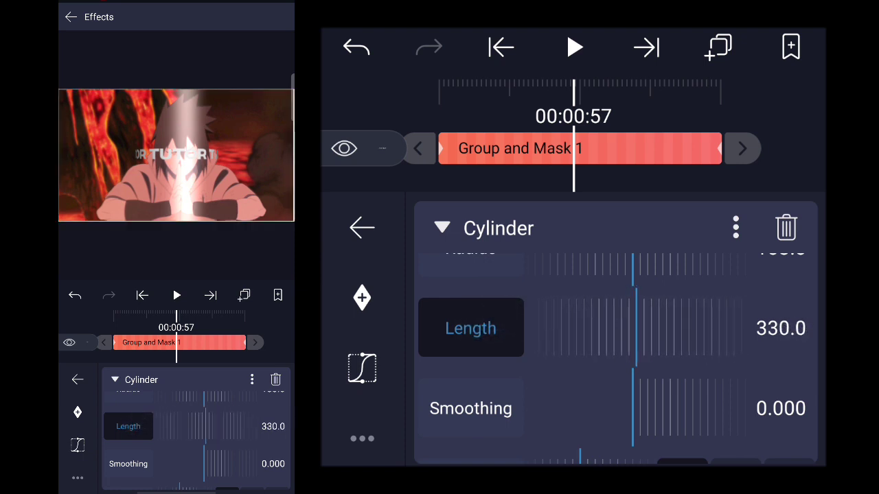
pyautogui.scroll(-3)
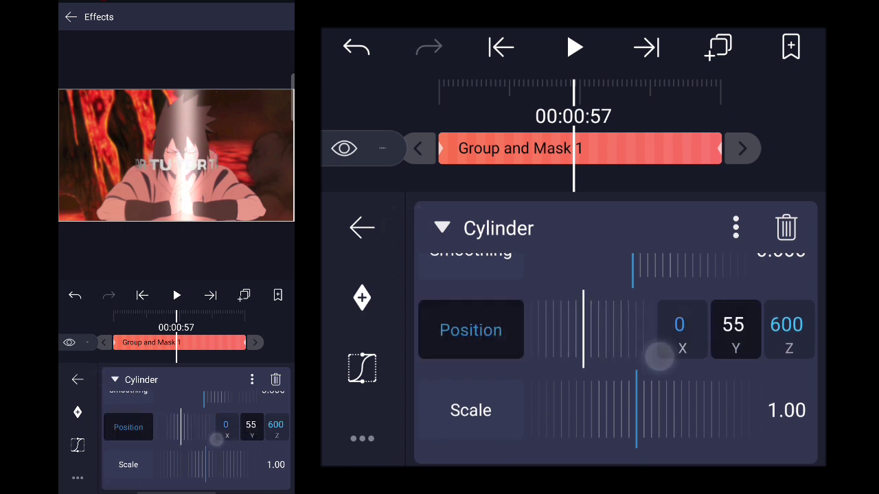
pyautogui.moveTo(659, 357); pyautogui.dragTo(515, 322)
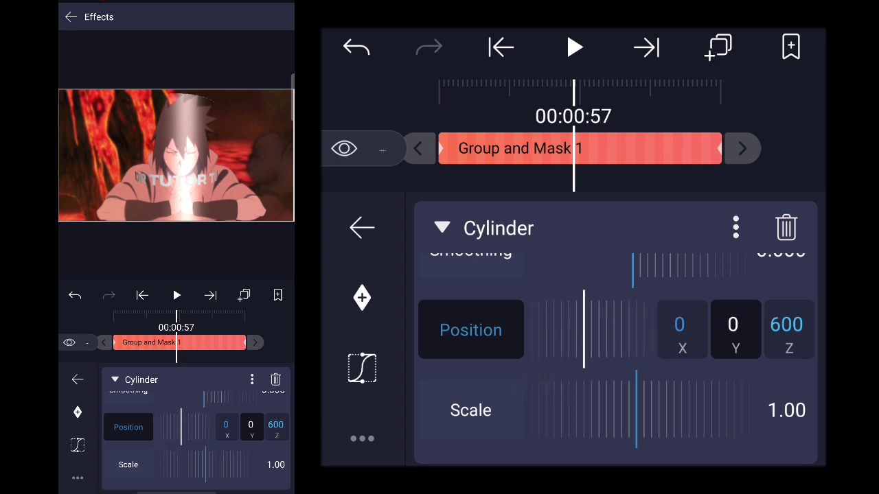
pyautogui.scroll(-3)
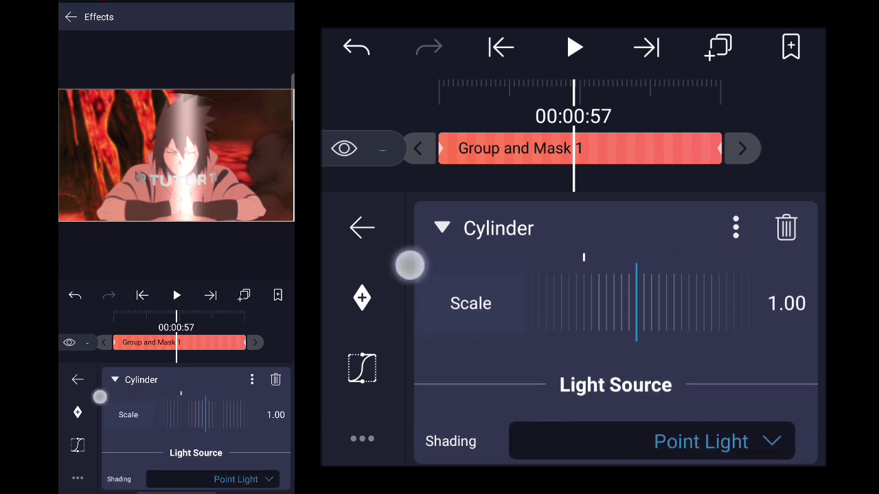
# Step: Switch Cylinder shading to Flat to remove the light streak and raise Crop to 1.200
pyautogui.click(701, 441)
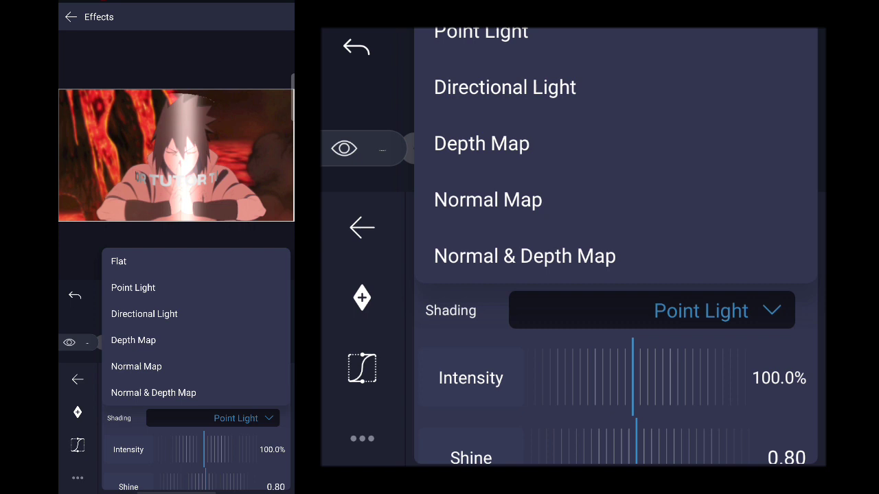
pyautogui.click(118, 261)
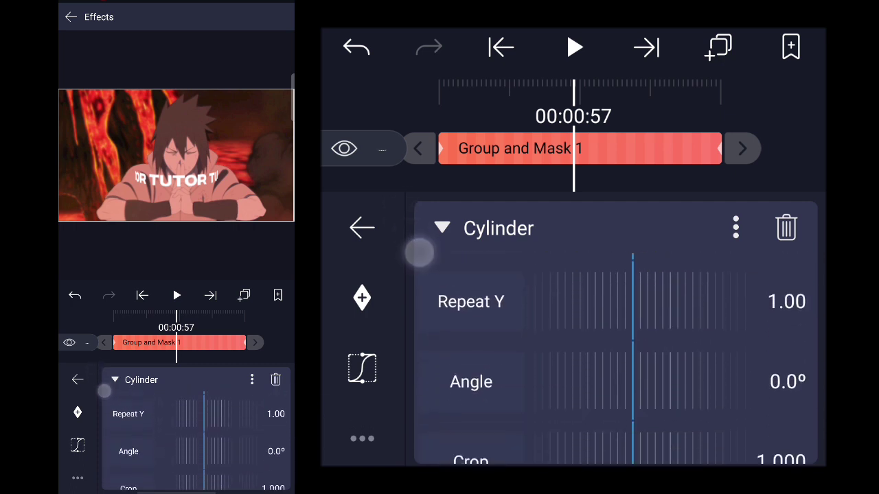
pyautogui.scroll(-3)
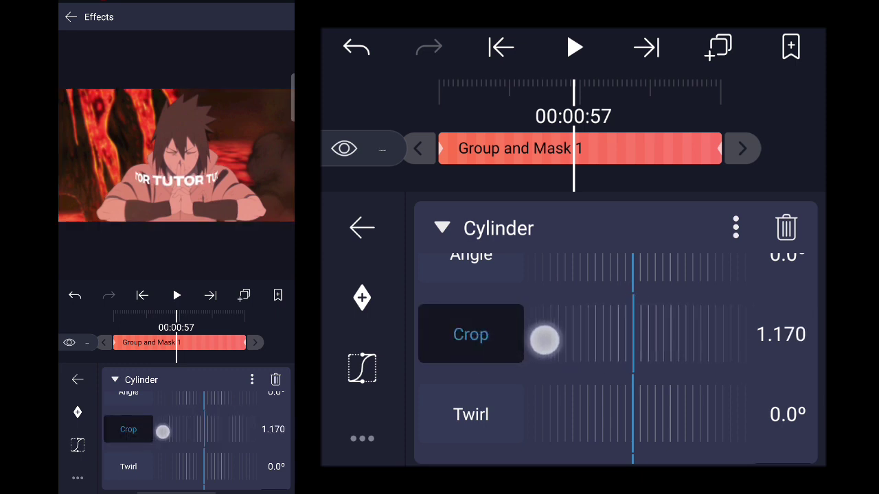
pyautogui.moveTo(546, 341); pyautogui.dragTo(484, 315)
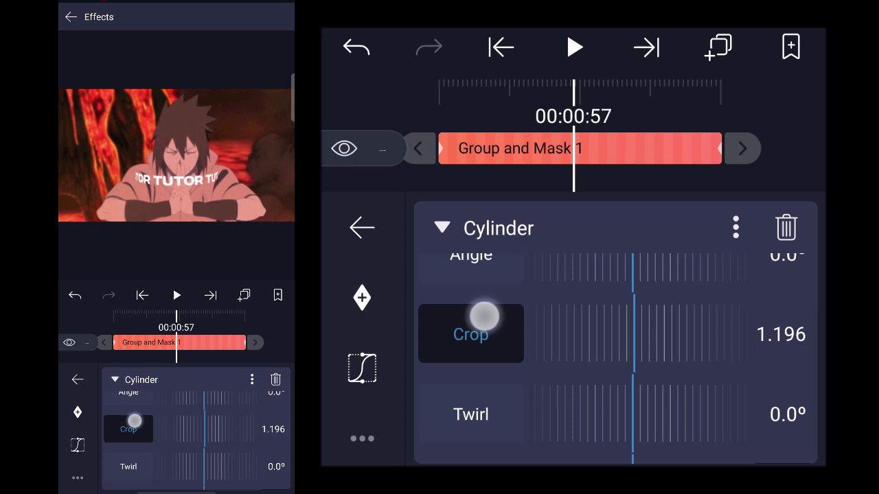
pyautogui.moveTo(483, 316); pyautogui.dragTo(456, 309)
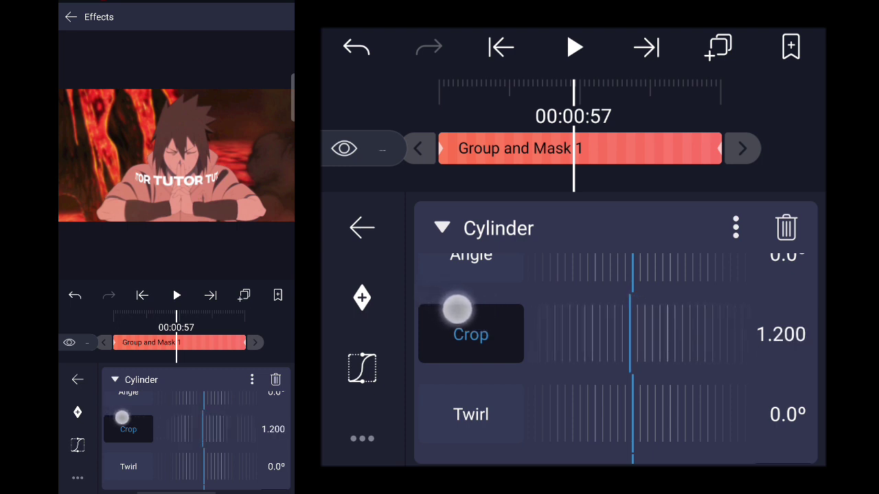
pyautogui.scroll(-3)
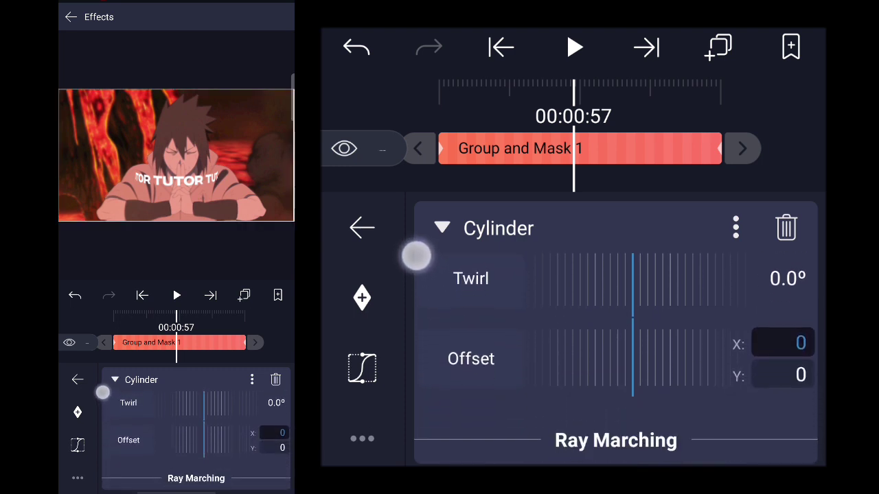
pyautogui.click(471, 359)
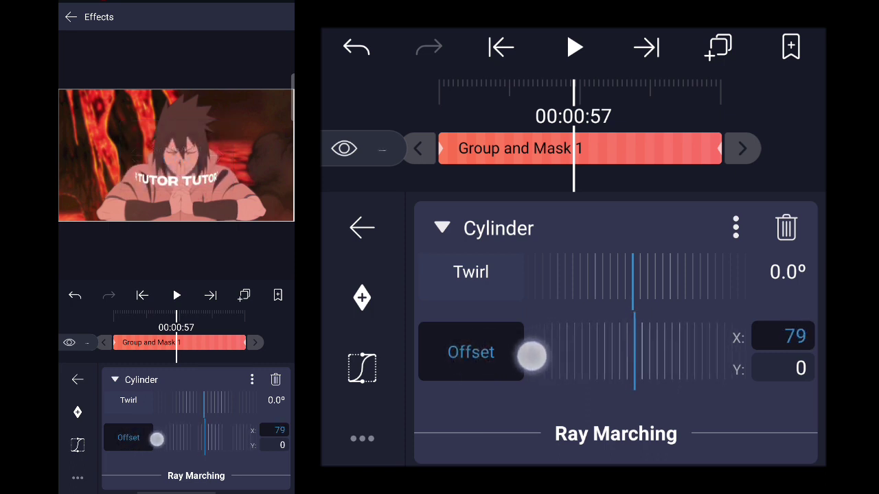
# Step: Set the Cylinder horizontal Offset X to 75, sliding the text around the ring
pyautogui.moveTo(533, 356); pyautogui.dragTo(522, 352)
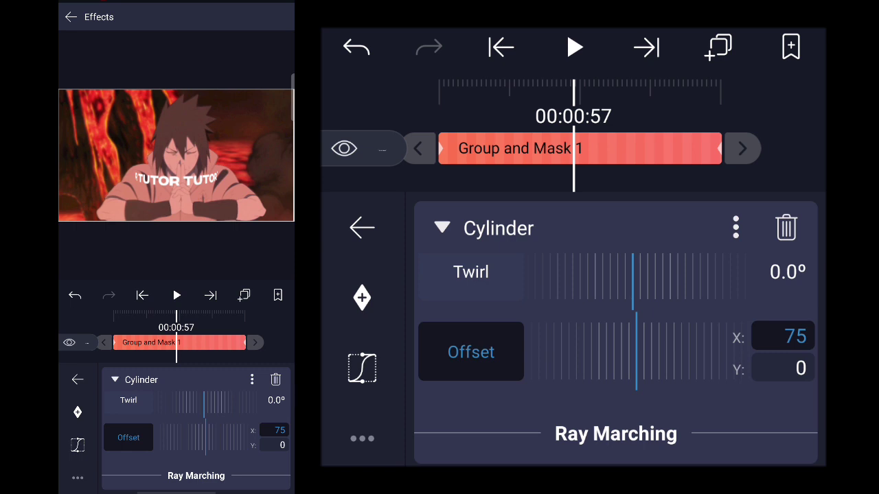
pyautogui.moveTo(577, 149); pyautogui.dragTo(671, 144)
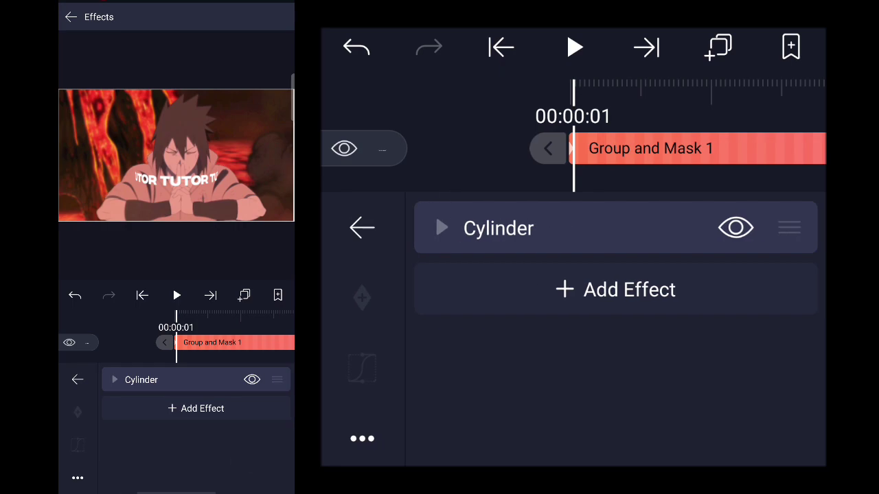
# Step: Add a Mirror effect from Distortion/Warp after the Cylinder on the group
pyautogui.click(616, 289)
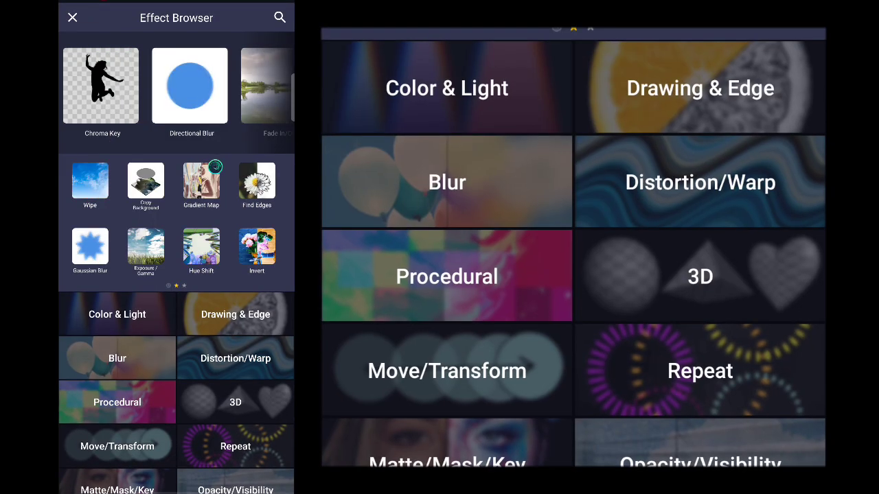
pyautogui.click(236, 357)
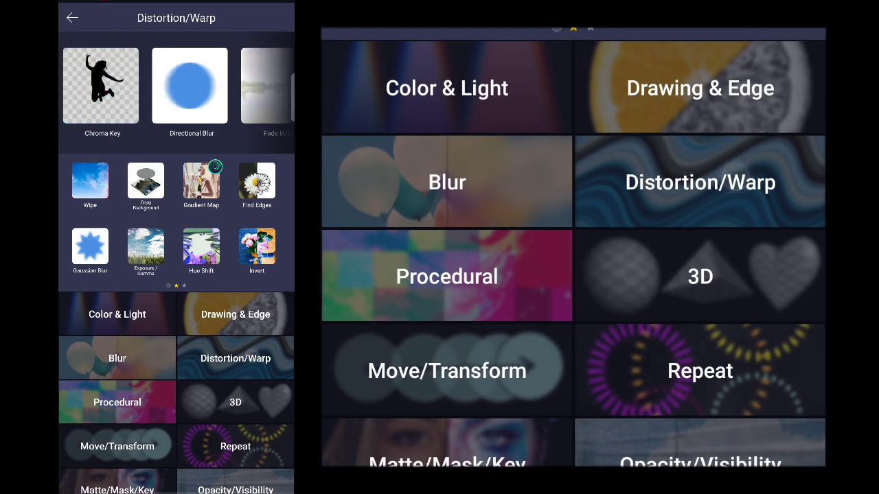
pyautogui.click(700, 182)
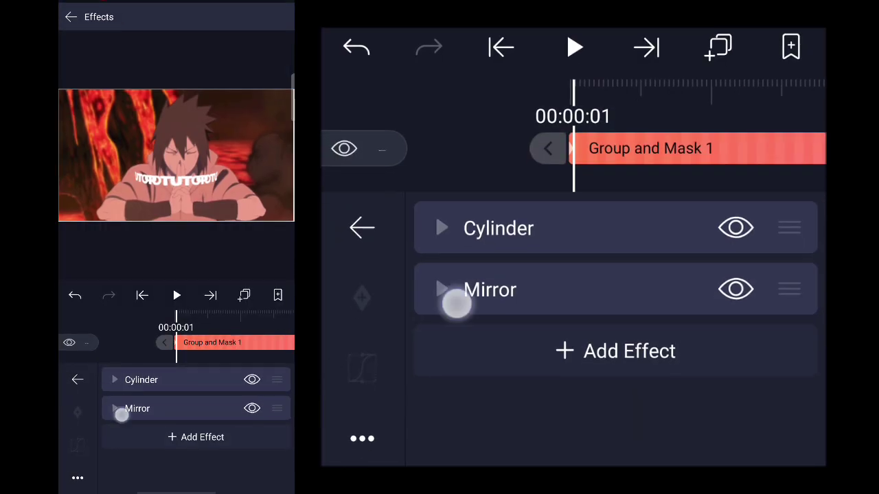
pyautogui.click(489, 288)
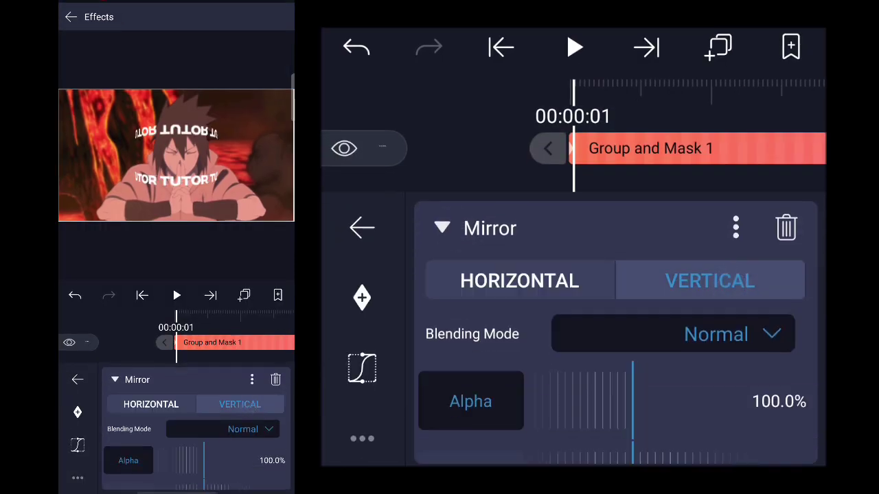
pyautogui.click(363, 228)
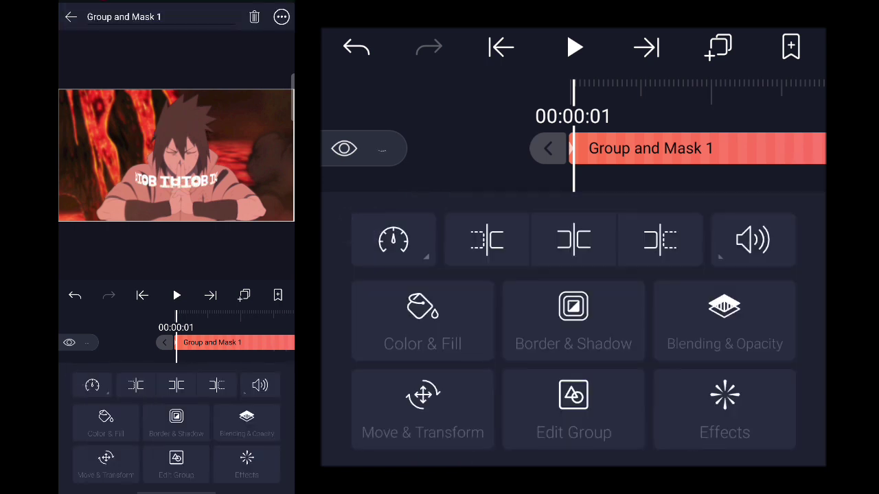
# Step: Rotate Group and Mask 1 exactly 180° in Move & Transform
pyautogui.click(423, 409)
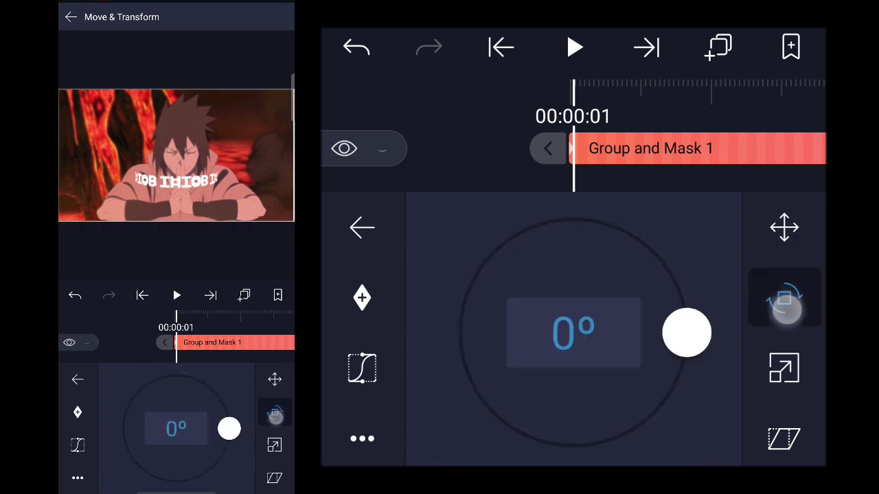
pyautogui.moveTo(687, 334); pyautogui.dragTo(461, 337)
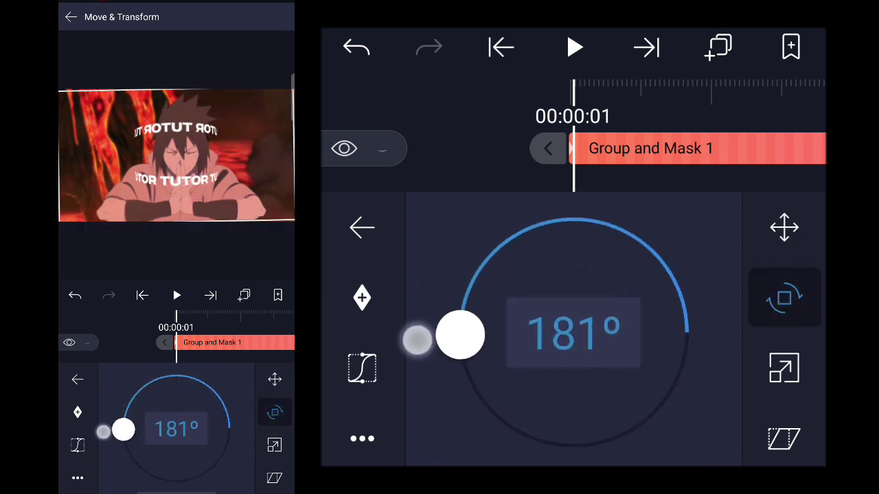
pyautogui.moveTo(419, 336); pyautogui.dragTo(460, 335)
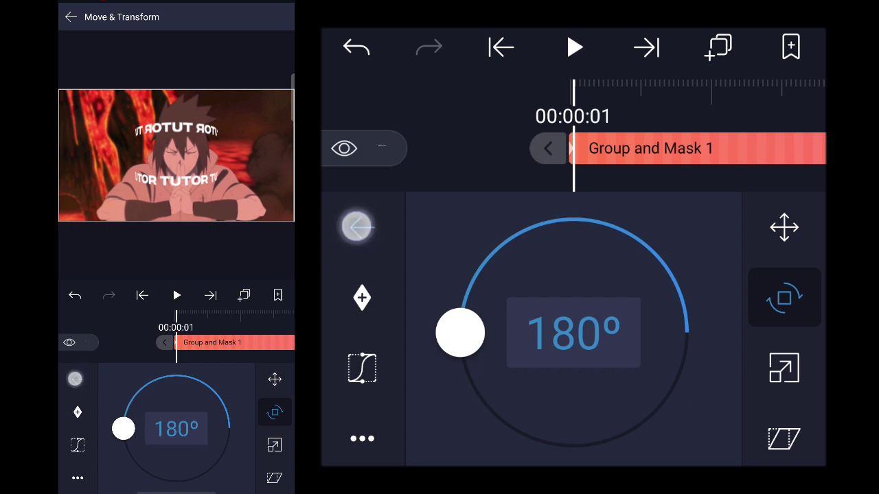
pyautogui.click(363, 228)
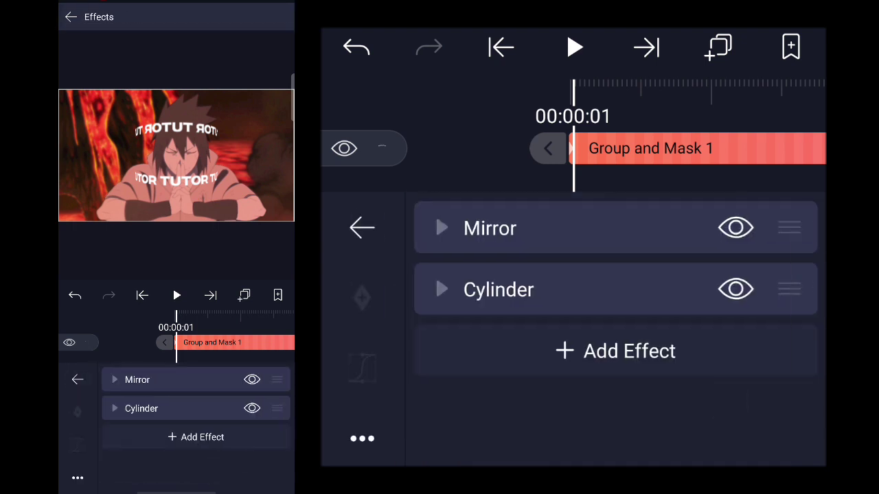
# Step: Raise the Cylinder Crop to 1.489 and bring its horizontal offset down to 1
pyautogui.click(497, 288)
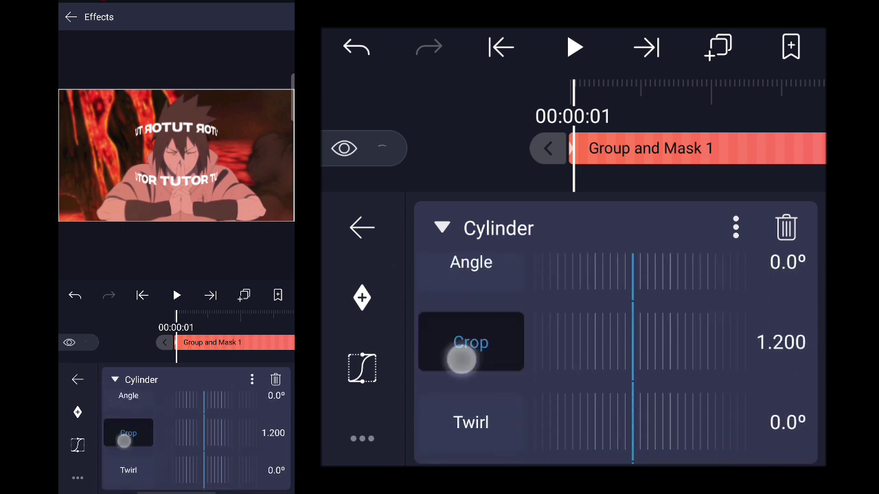
pyautogui.moveTo(461, 360); pyautogui.dragTo(514, 342)
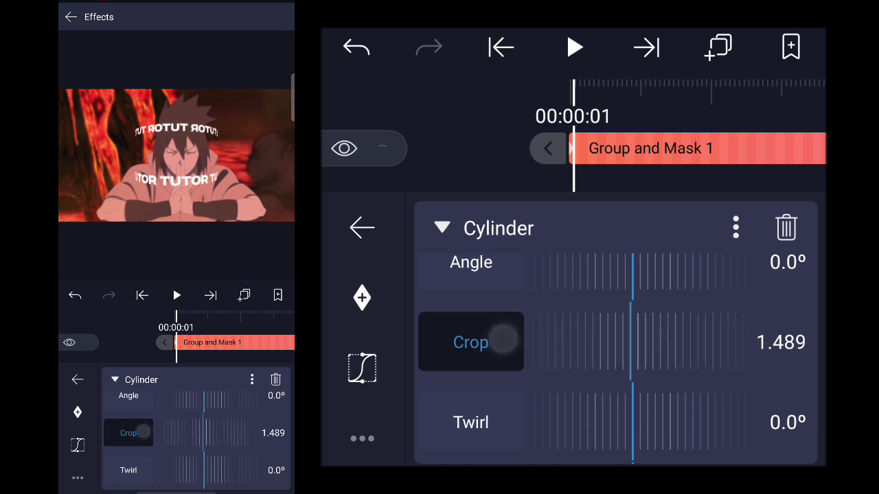
pyautogui.moveTo(503, 356); pyautogui.dragTo(534, 356)
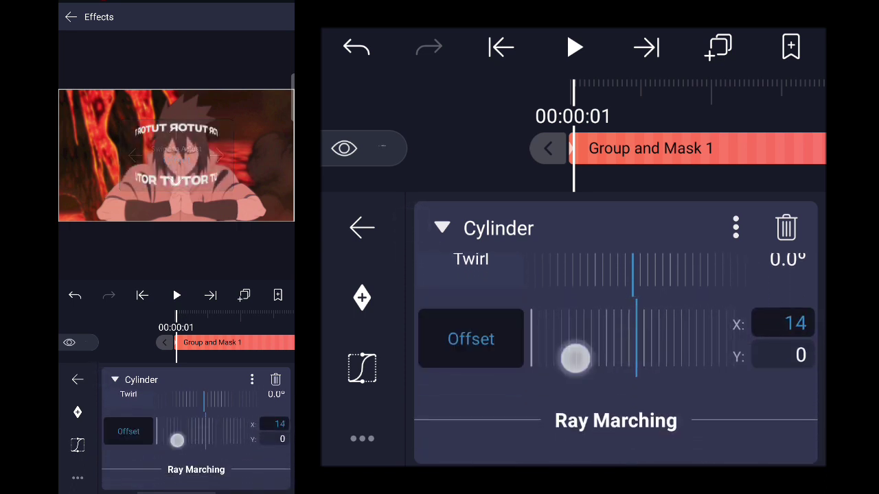
pyautogui.moveTo(576, 357); pyautogui.dragTo(570, 357)
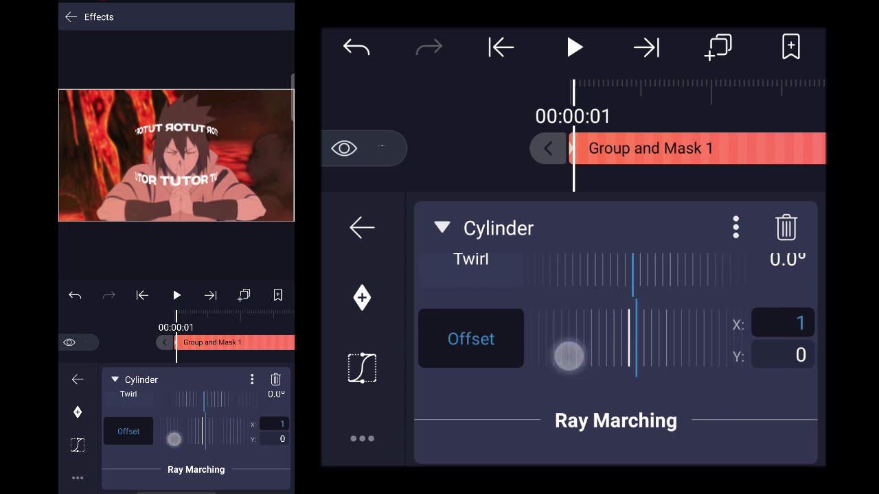